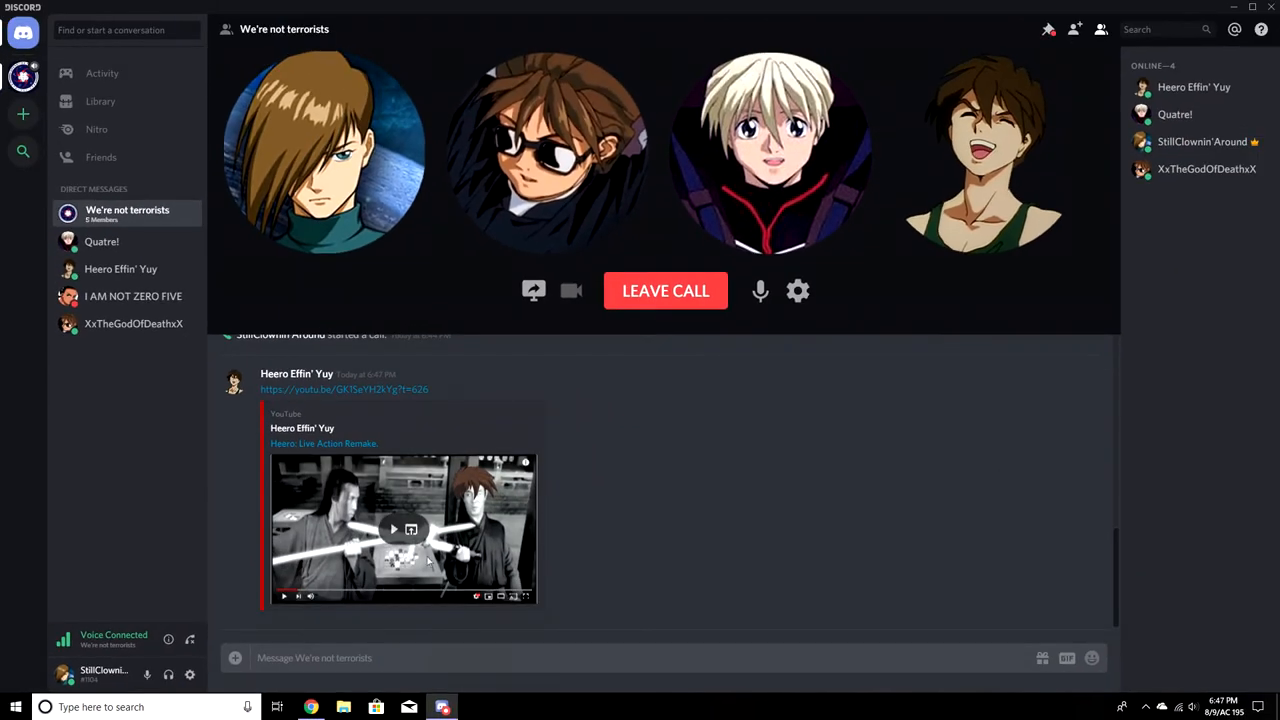
pyautogui.moveTo(610, 584)
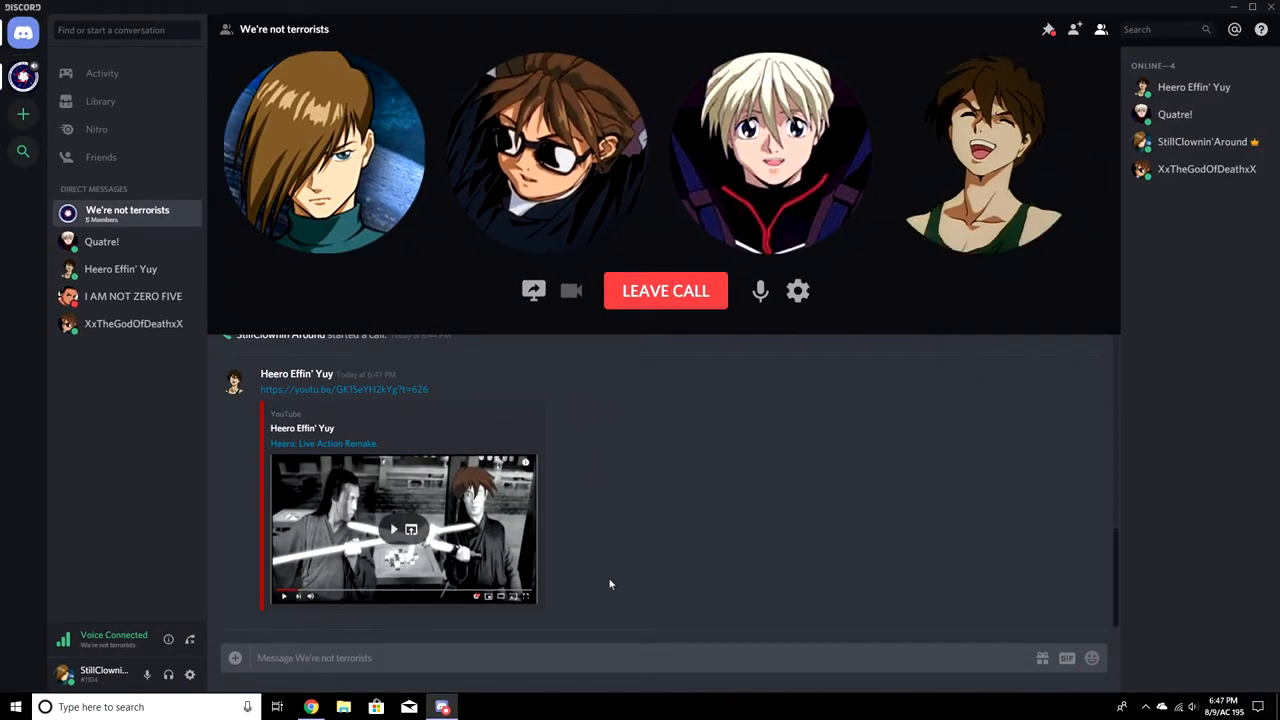